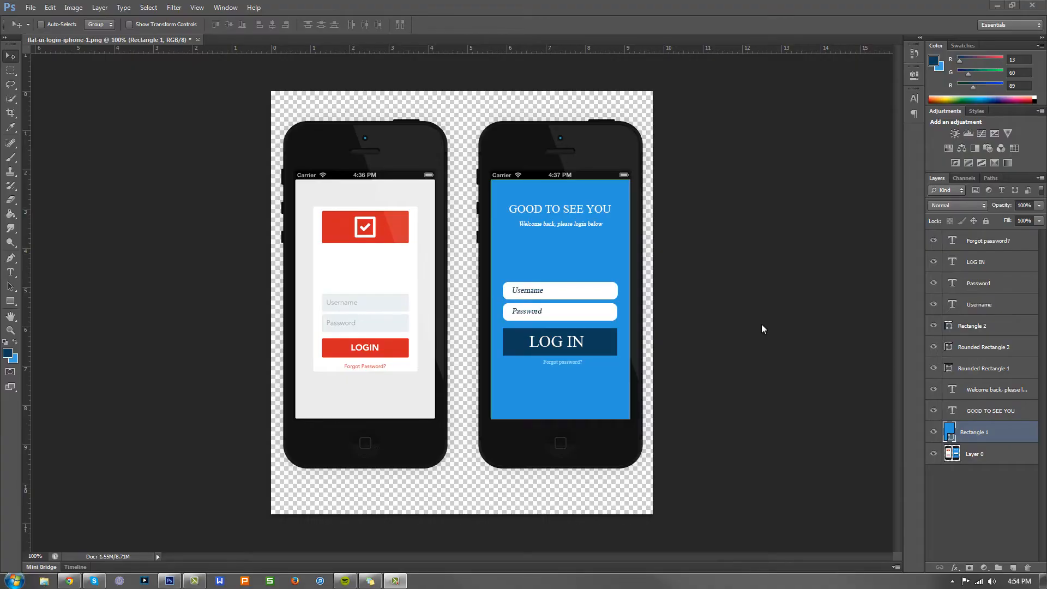
pyautogui.moveTo(766, 296)
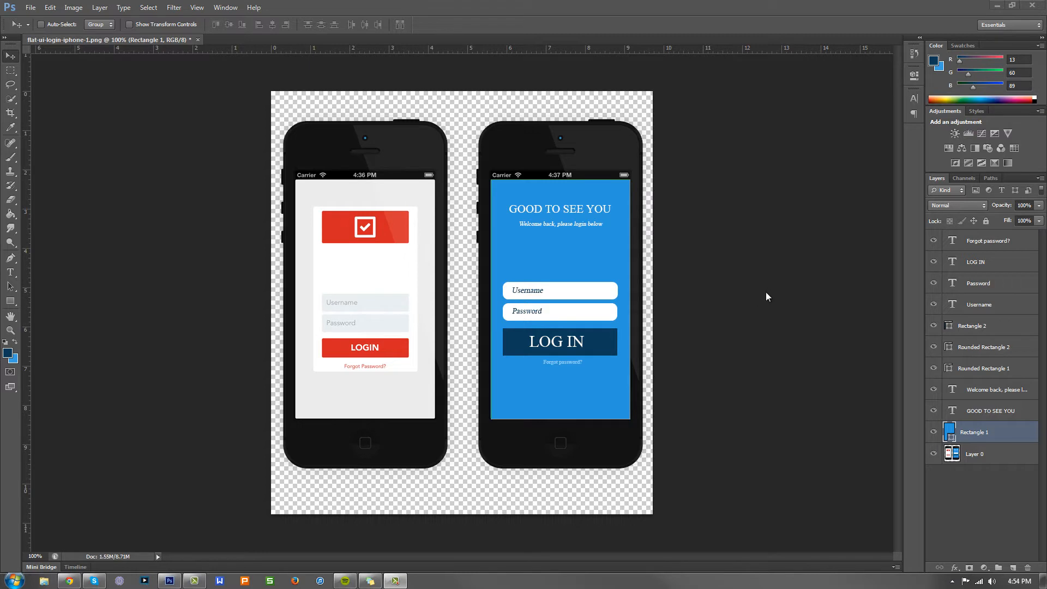
pyautogui.moveTo(762, 293)
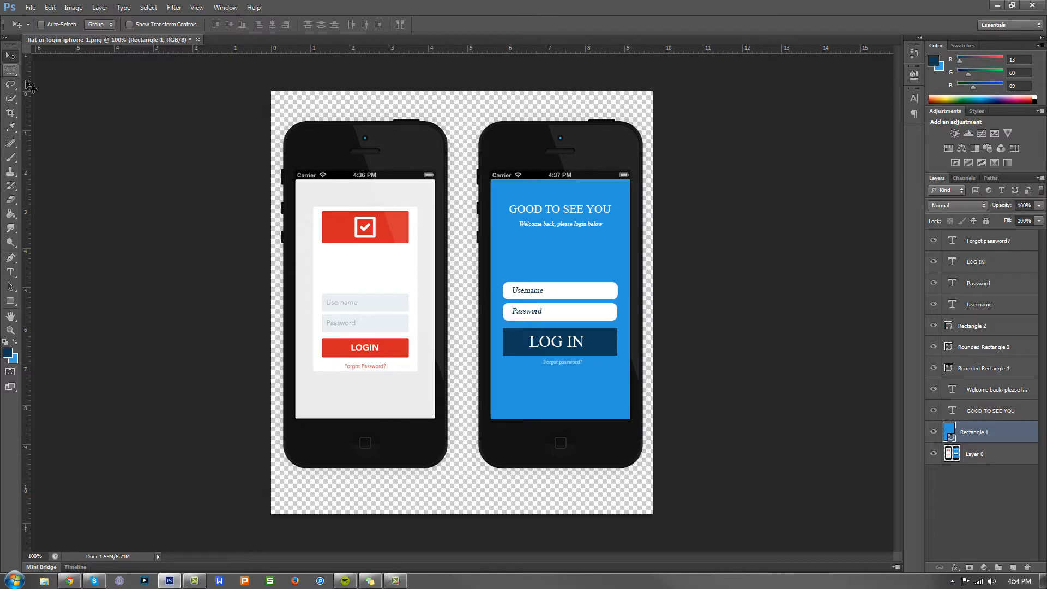
# - Rasterize the Rectangle 1 blue background layer of the right login screen into pixels
pyautogui.click(10, 70)
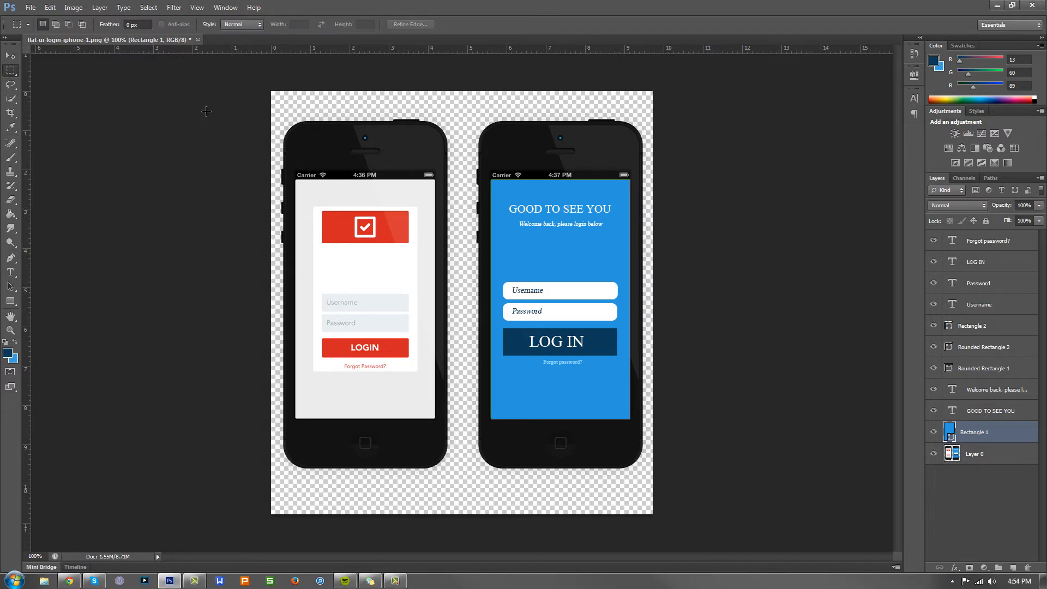
pyautogui.moveTo(273, 106); pyautogui.dragTo(645, 446)
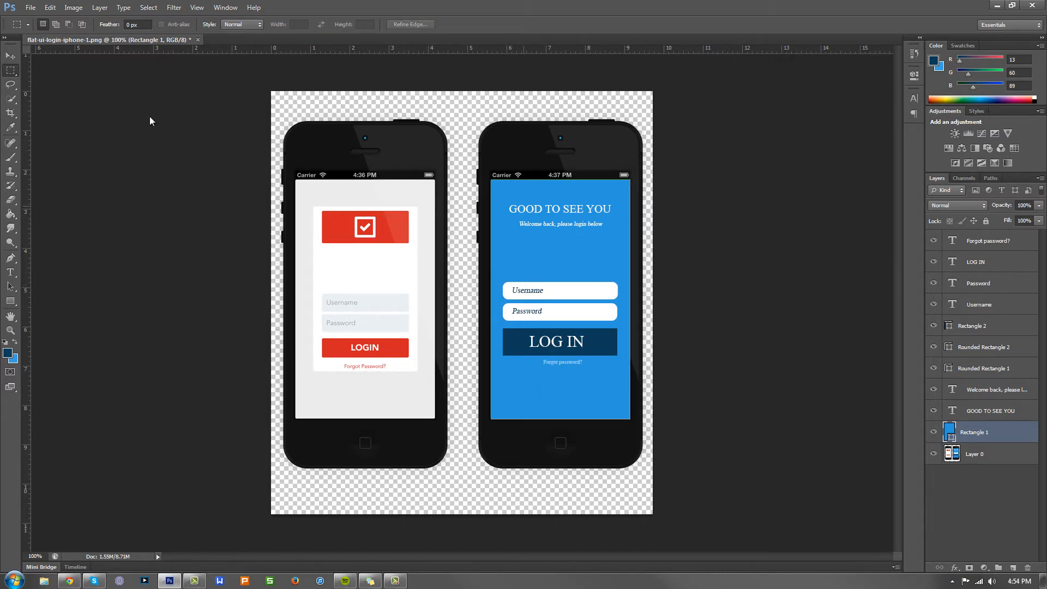
pyautogui.click(11, 55)
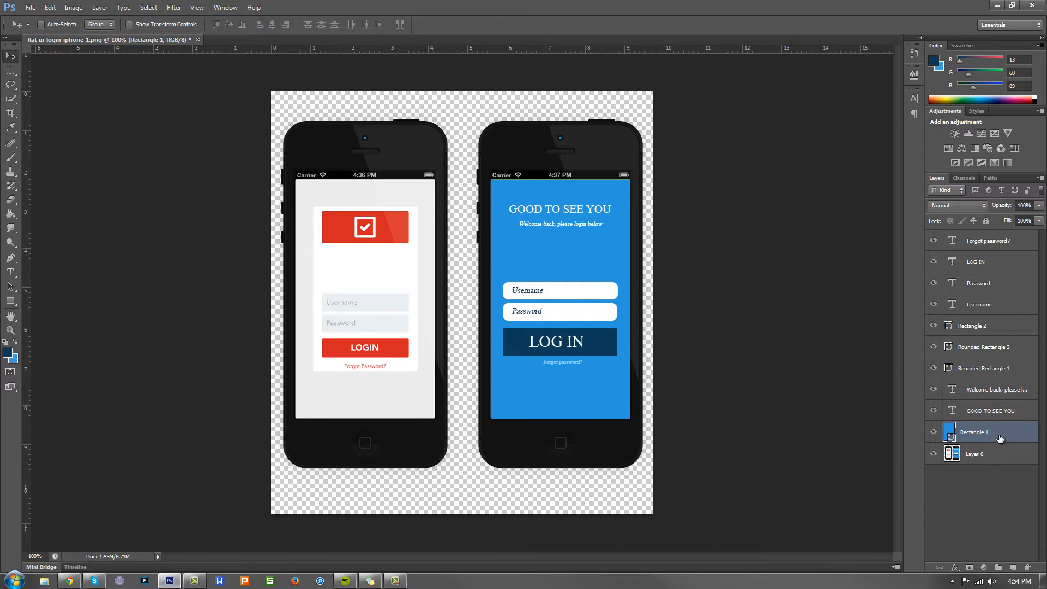
pyautogui.moveTo(552, 207)
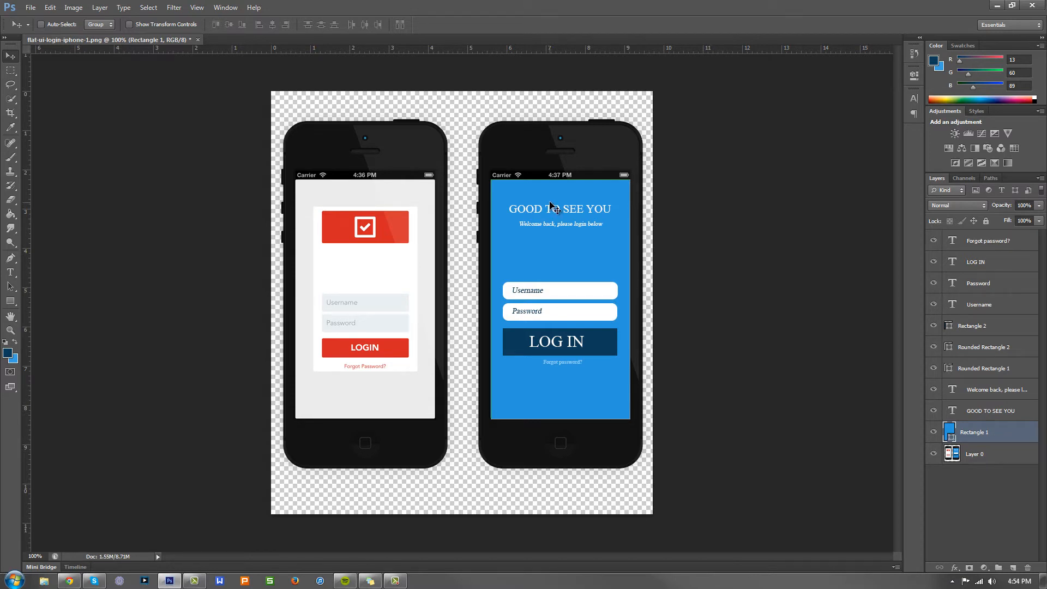
pyautogui.moveTo(557, 213)
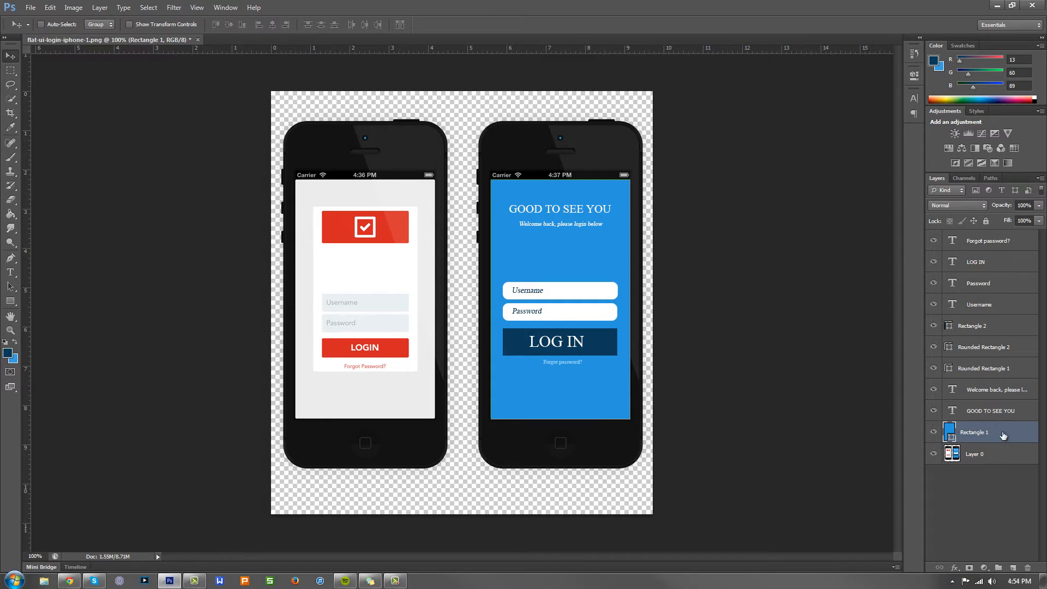
pyautogui.rightClick(973, 433)
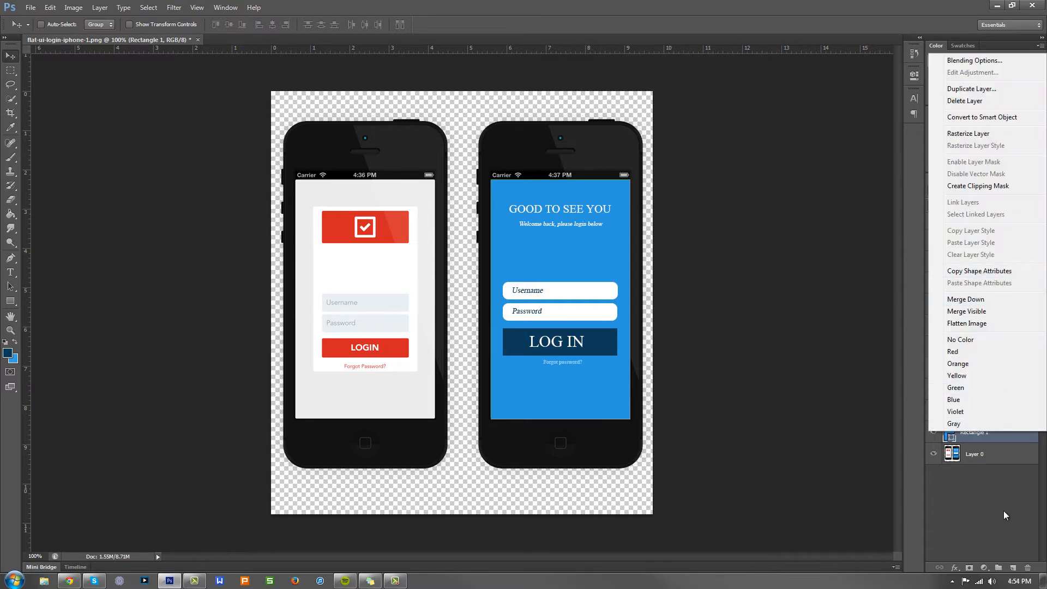
pyautogui.moveTo(991, 134)
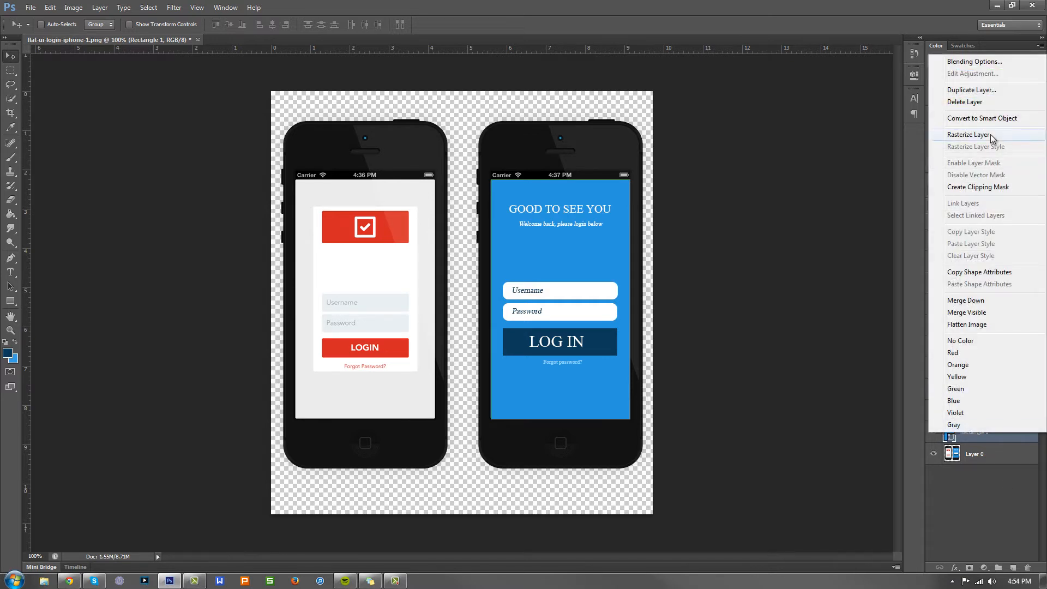
pyautogui.click(979, 432)
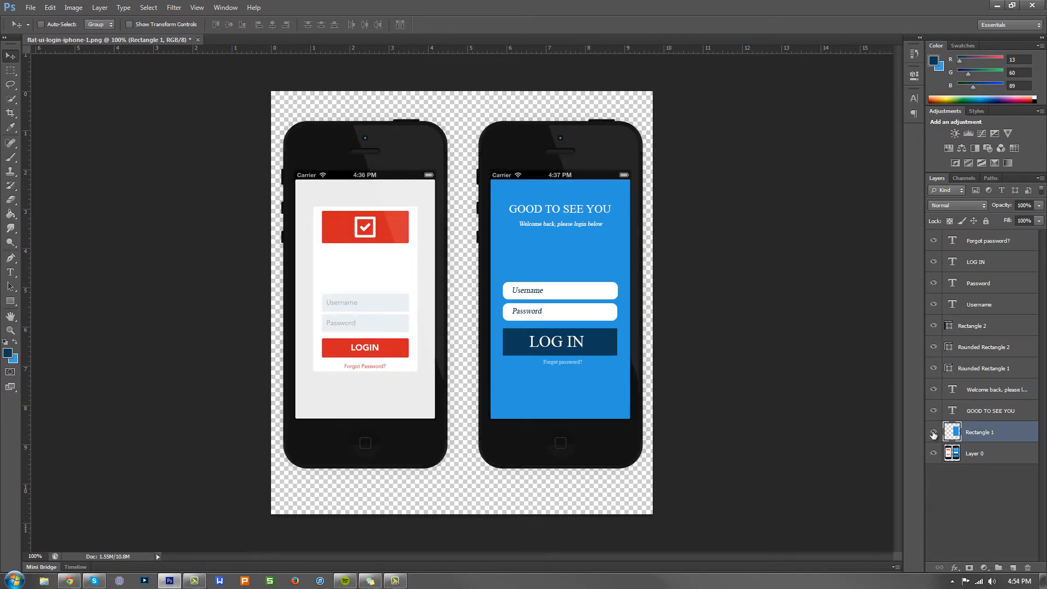
pyautogui.moveTo(1016, 436)
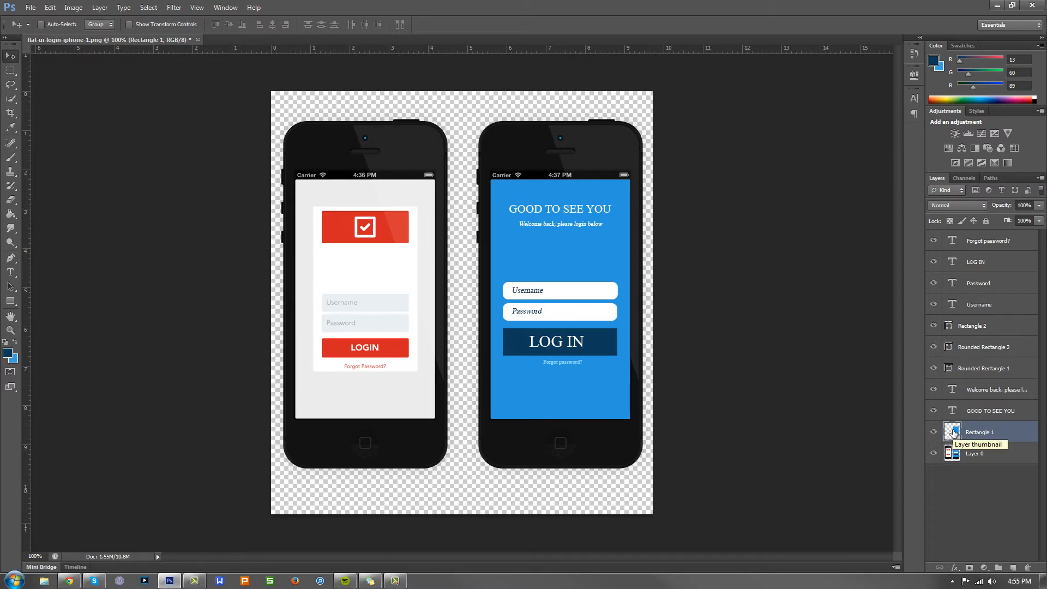
pyautogui.moveTo(954, 411)
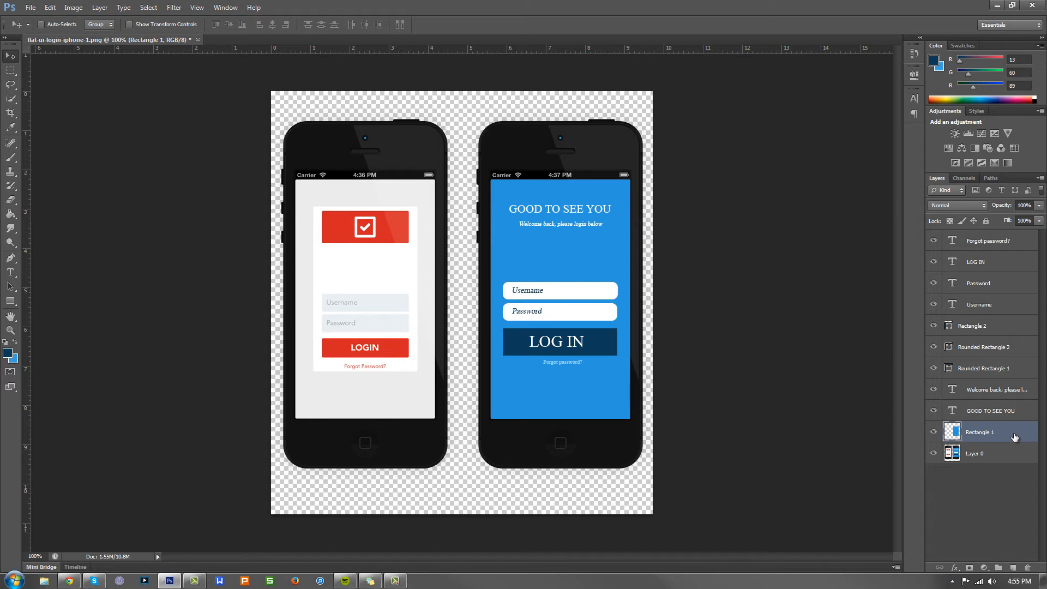
pyautogui.rightClick(979, 432)
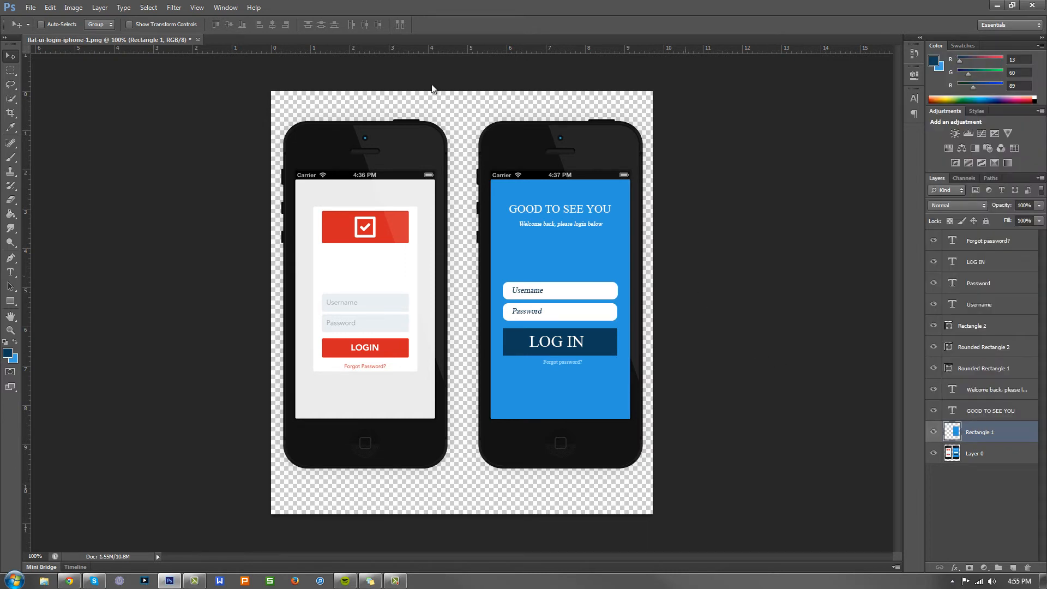
pyautogui.click(173, 8)
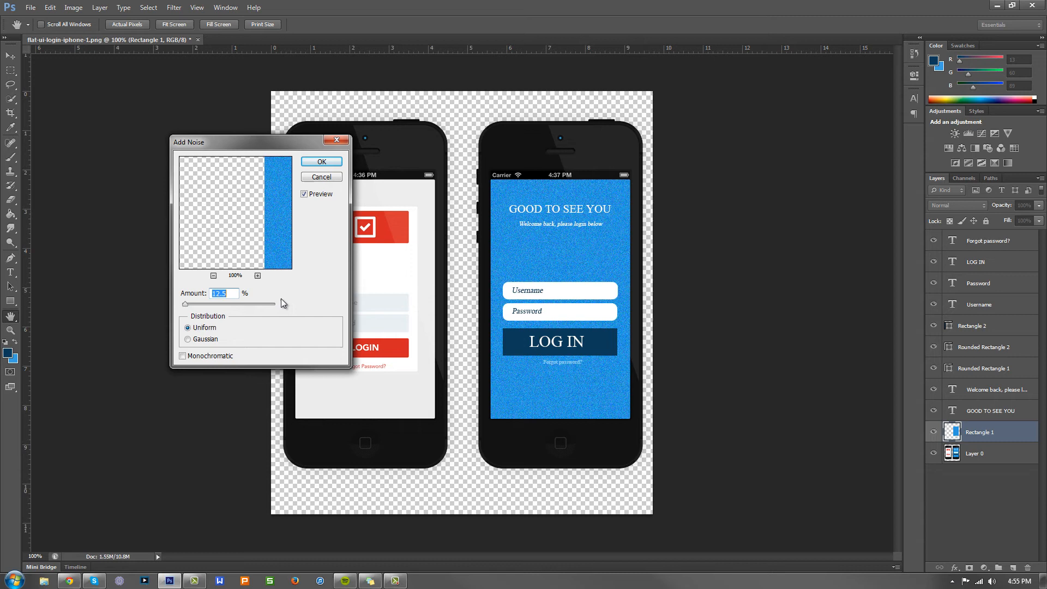
pyautogui.moveTo(259, 296)
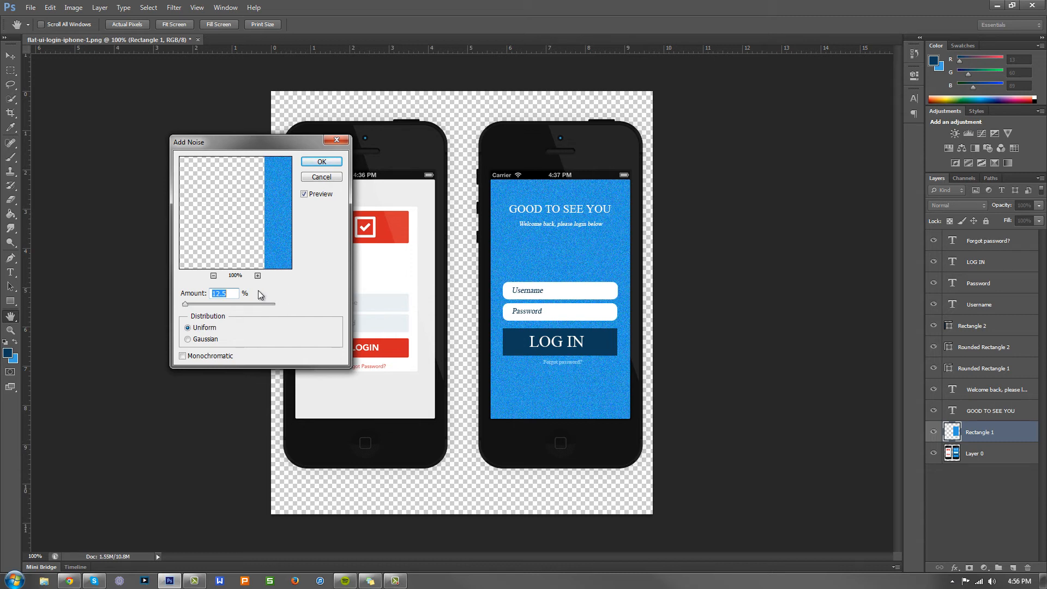
pyautogui.moveTo(450, 261)
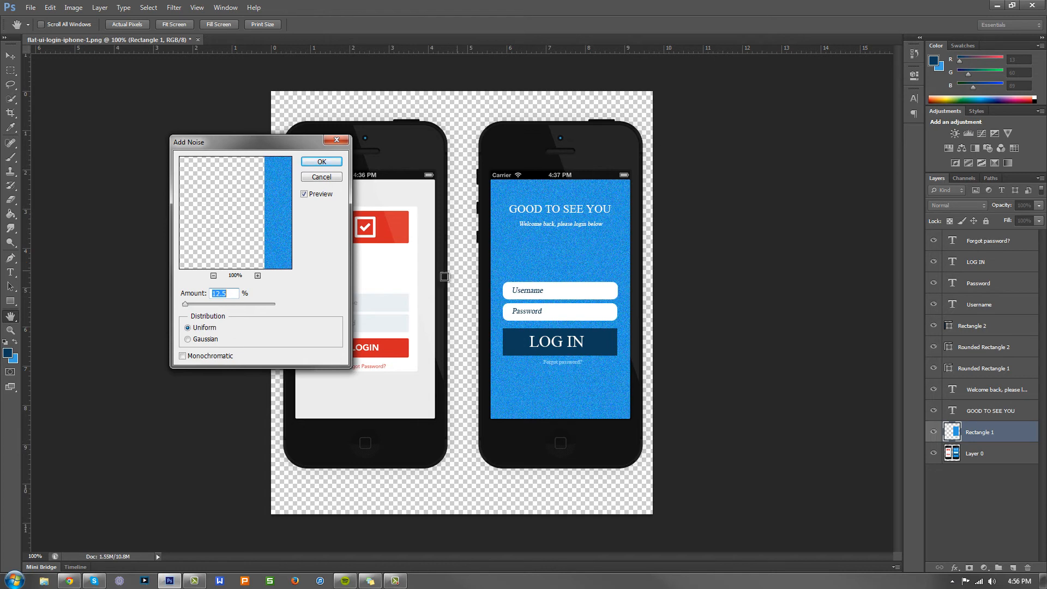
# - Lower the Add Noise amount from 12.5% to 2, keeping Uniform distribution
pyautogui.write('2')
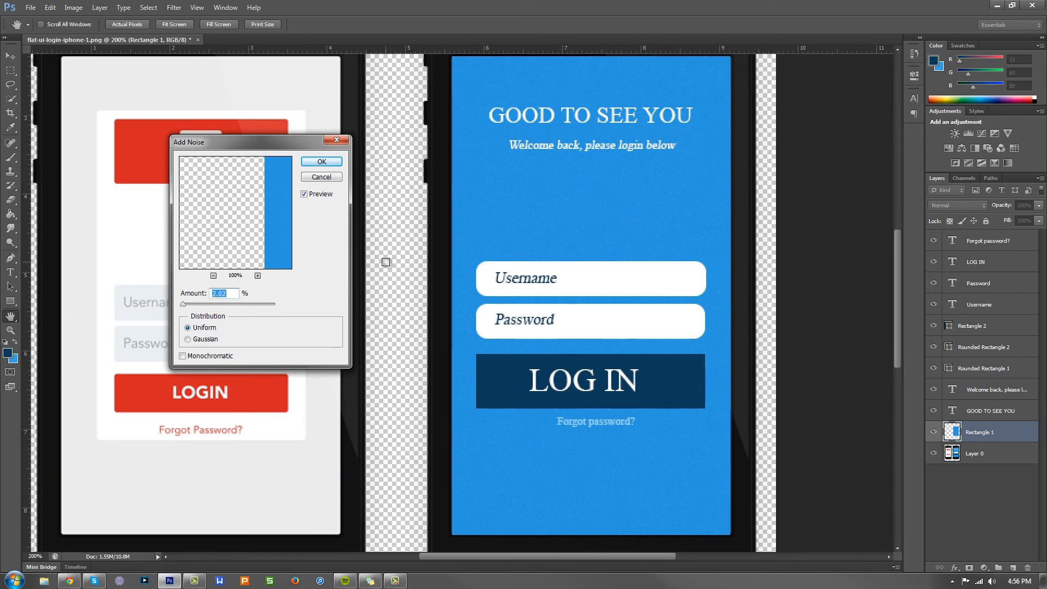
# - Set the Add Noise amount to 3% for a faint grain on the blue background
pyautogui.write('3')
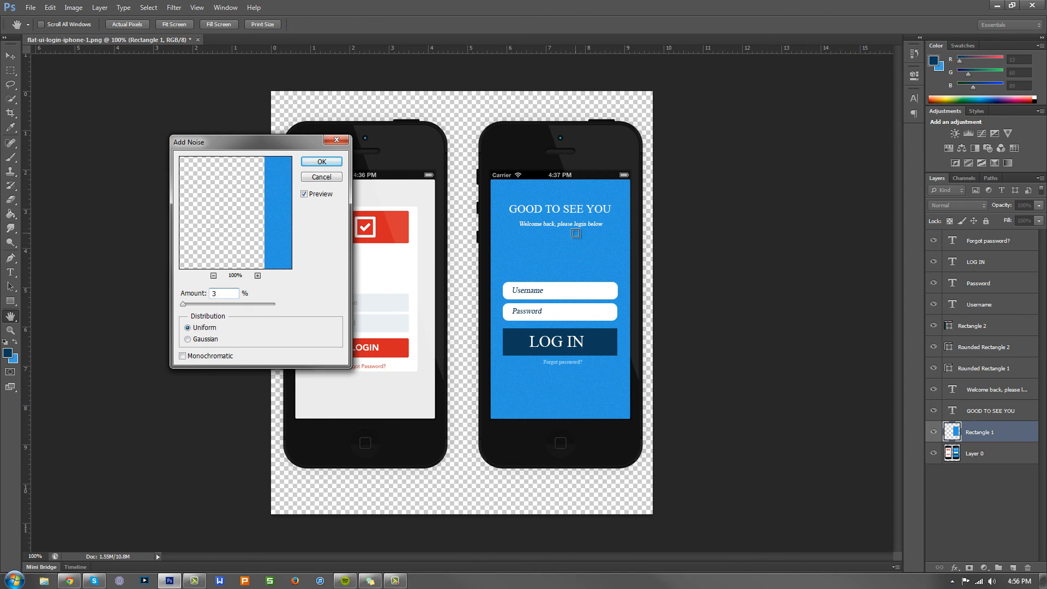
pyautogui.click(221, 293)
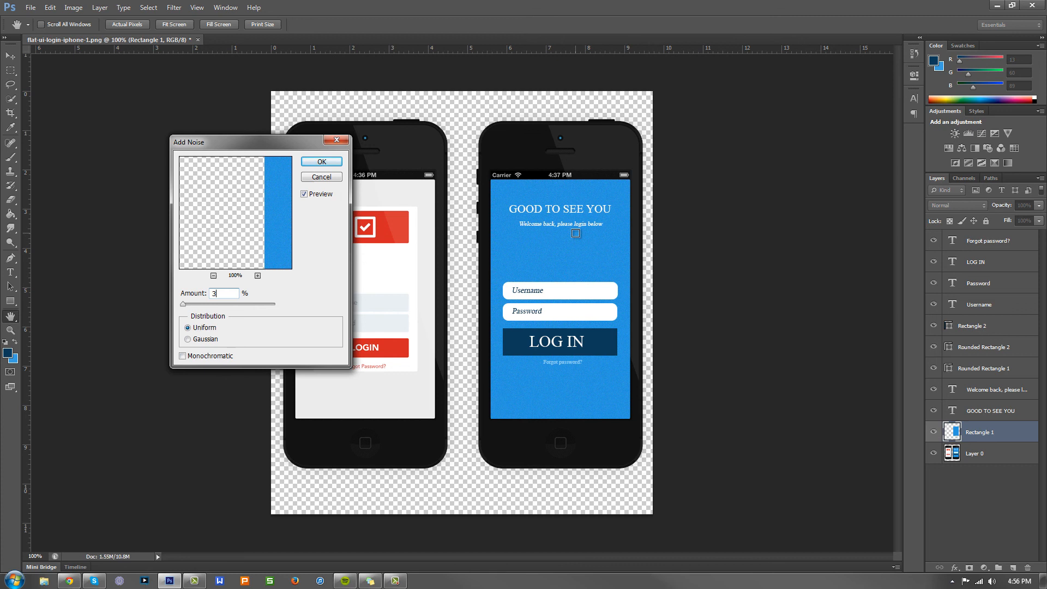